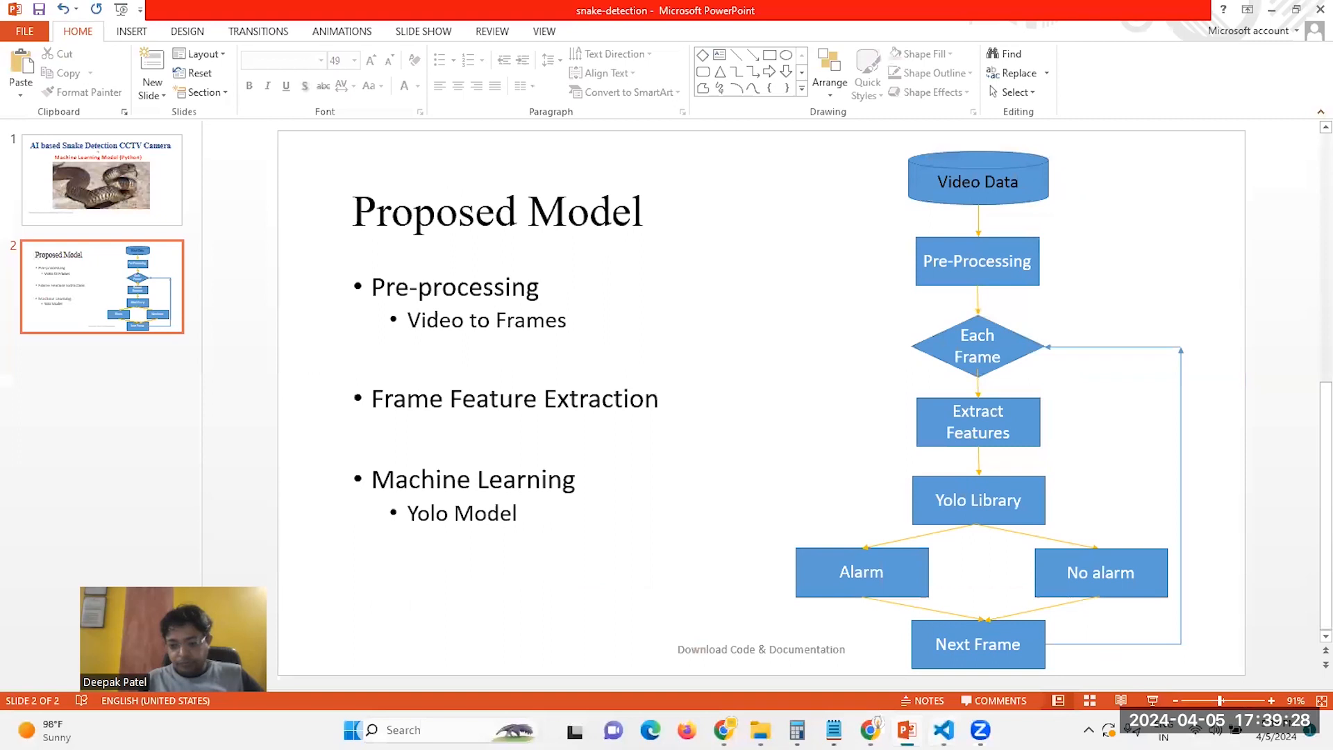
Switch from the PowerPoint Proposed Model slide to snake_detector.py in Visual Studio Code
click(943, 730)
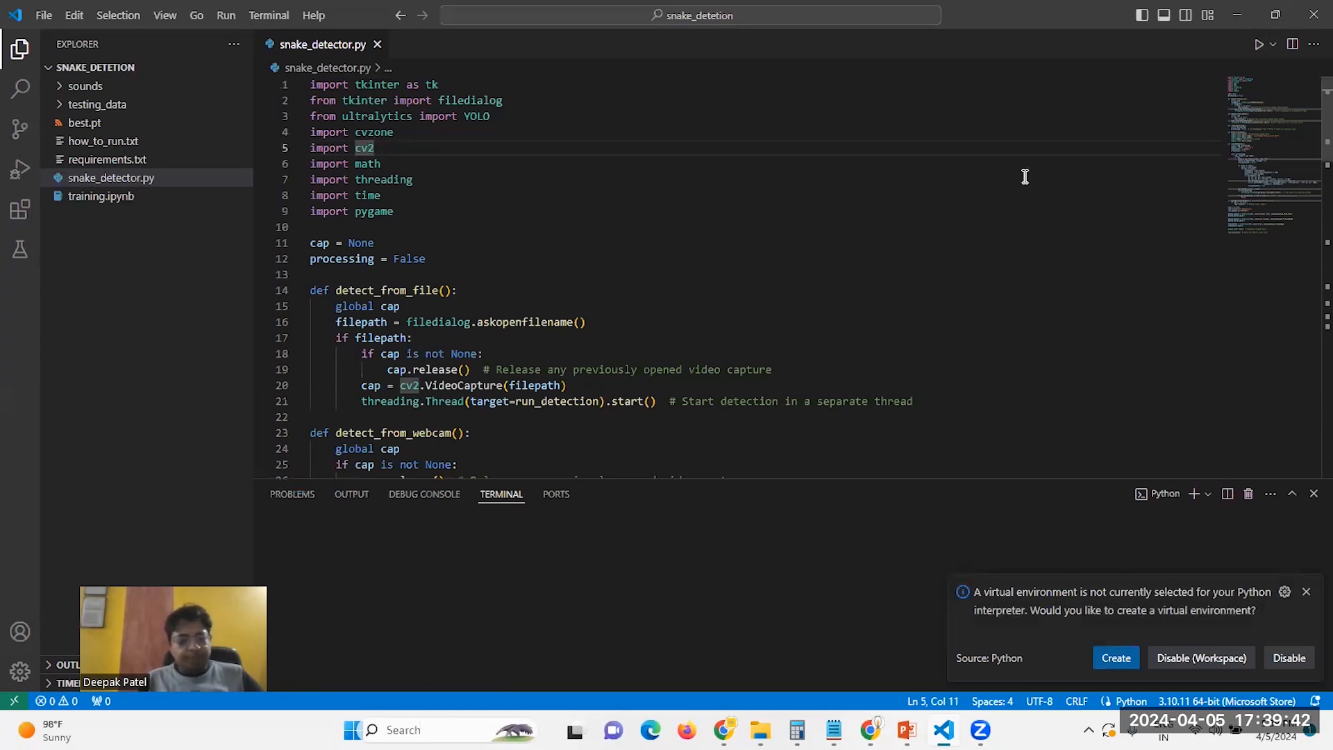
Run snake_detector.py to launch the Fire Detection window
click(1260, 44)
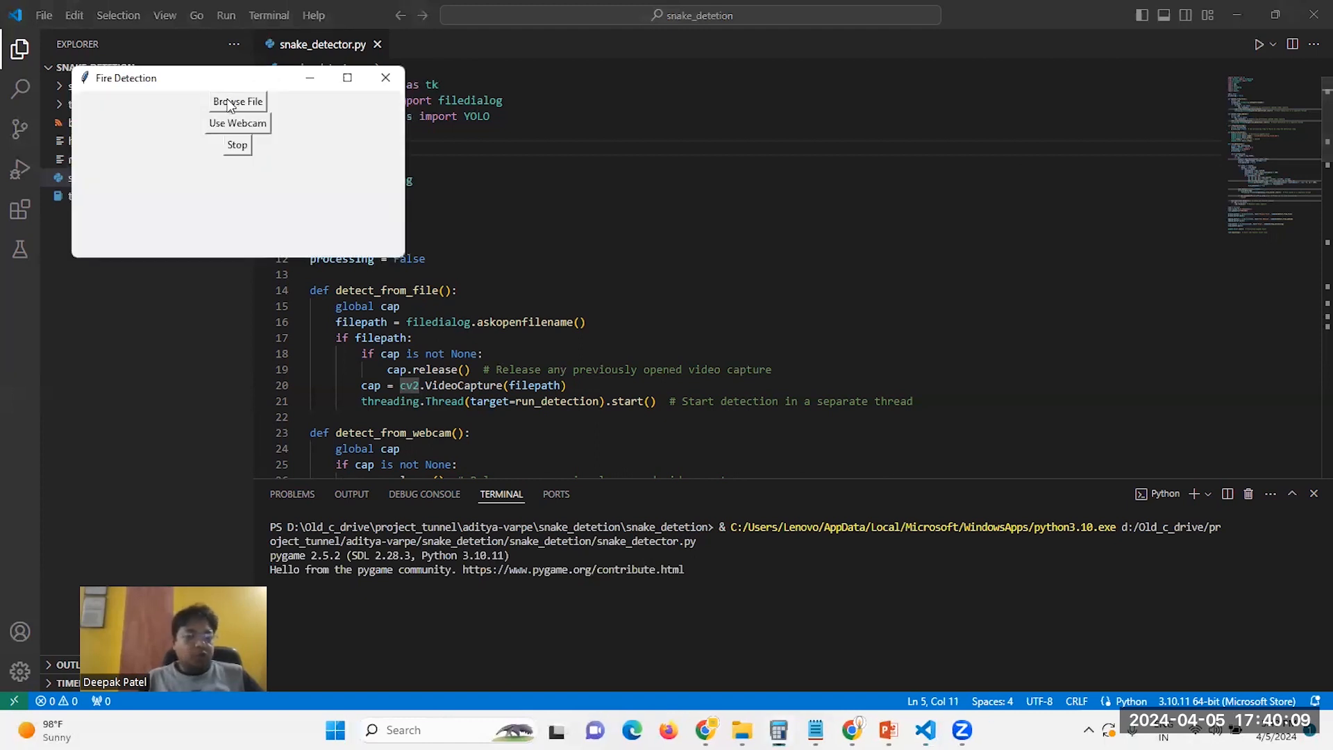
Browse to testing_data and open the blue carpet test video for detection
click(238, 101)
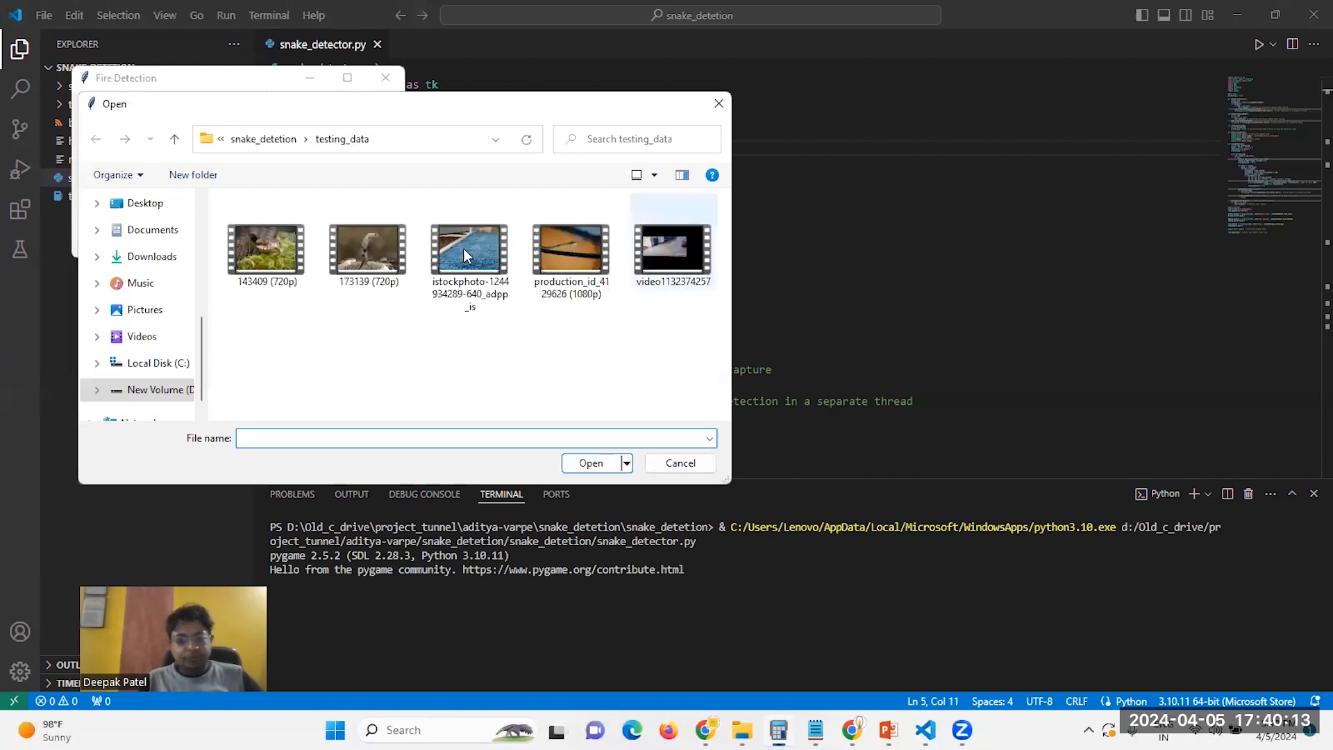
click(469, 248)
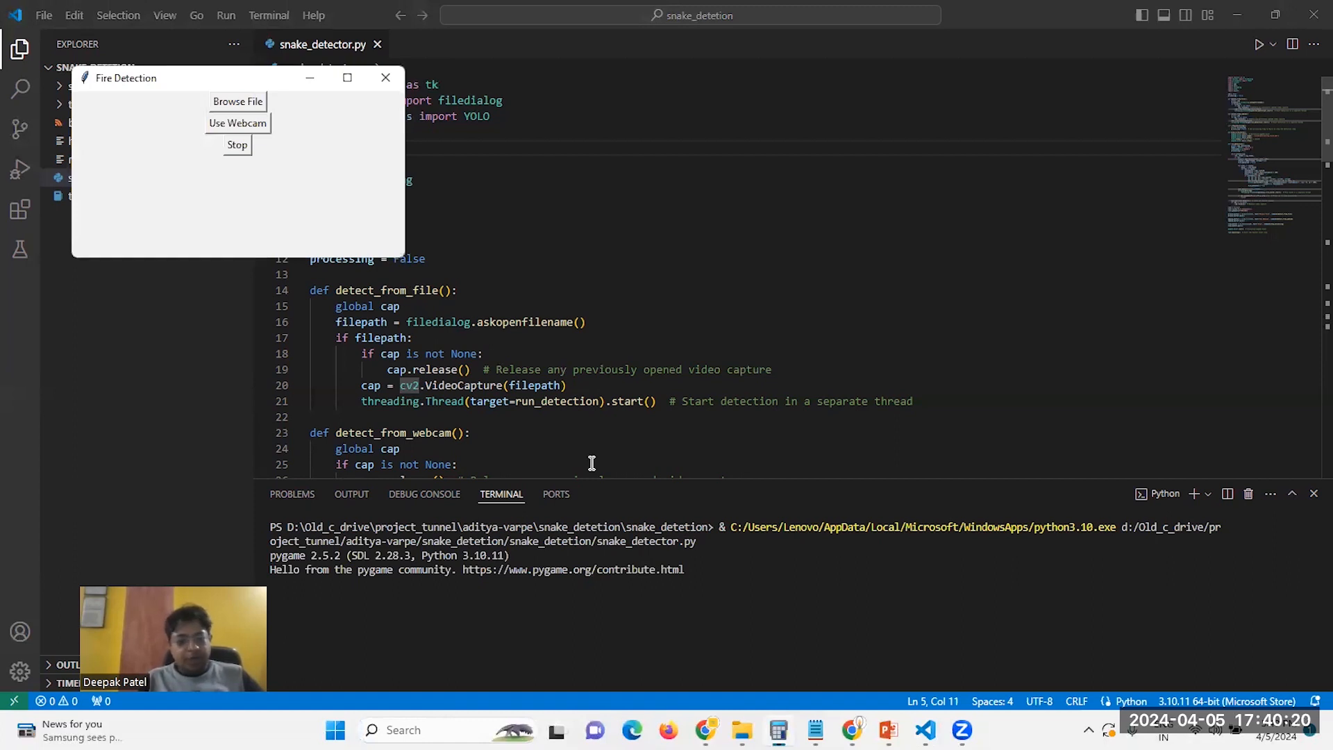
click(239, 122)
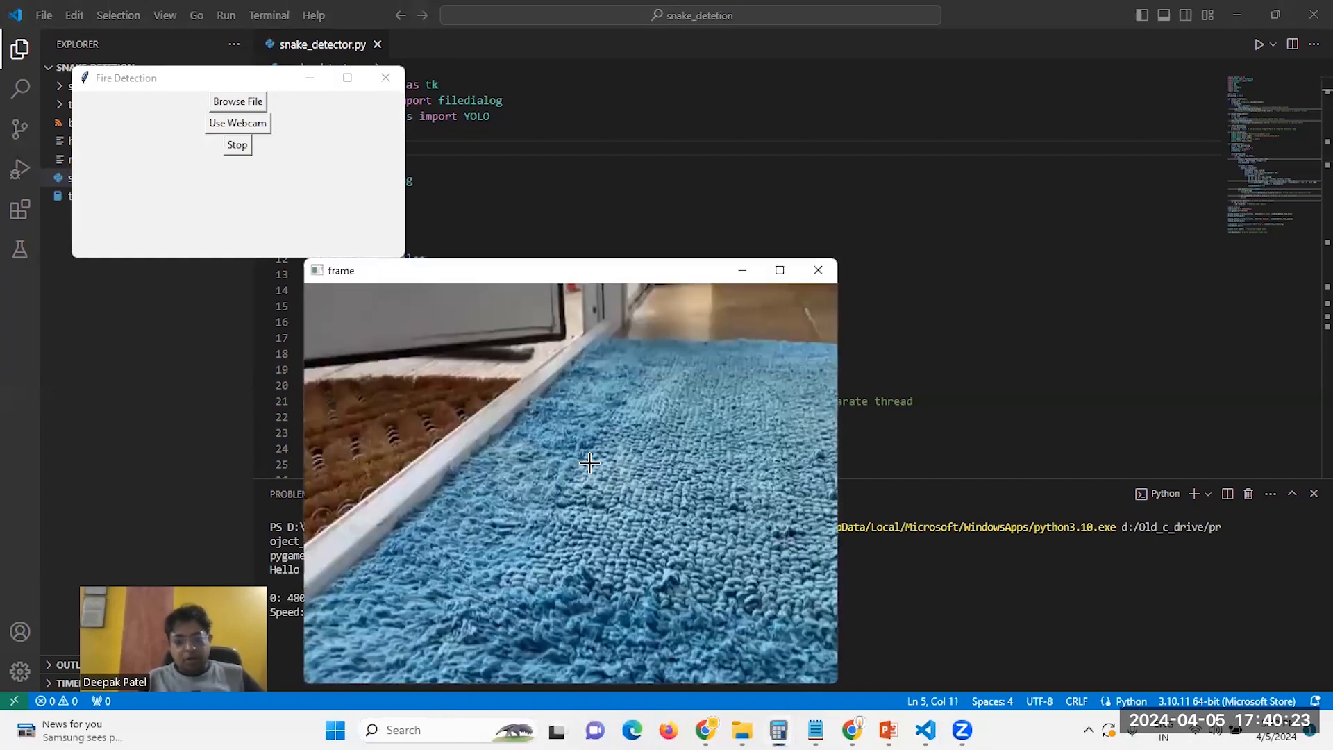